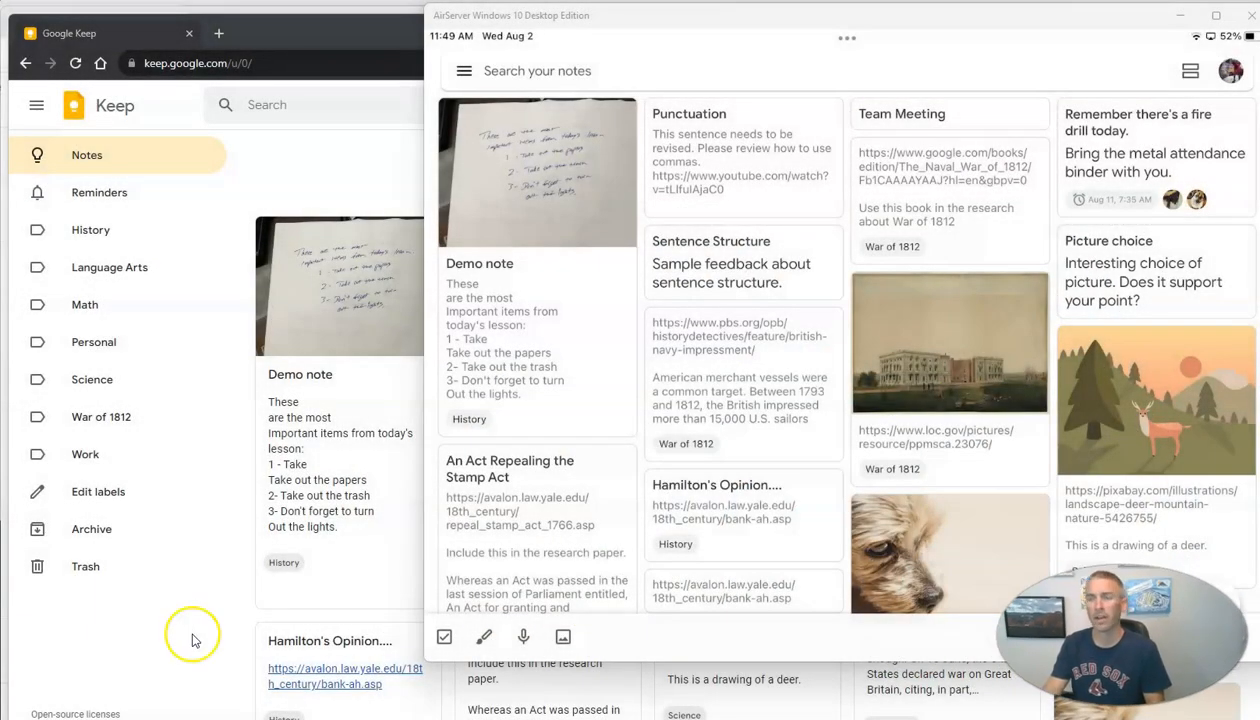
mouse_move(196, 640)
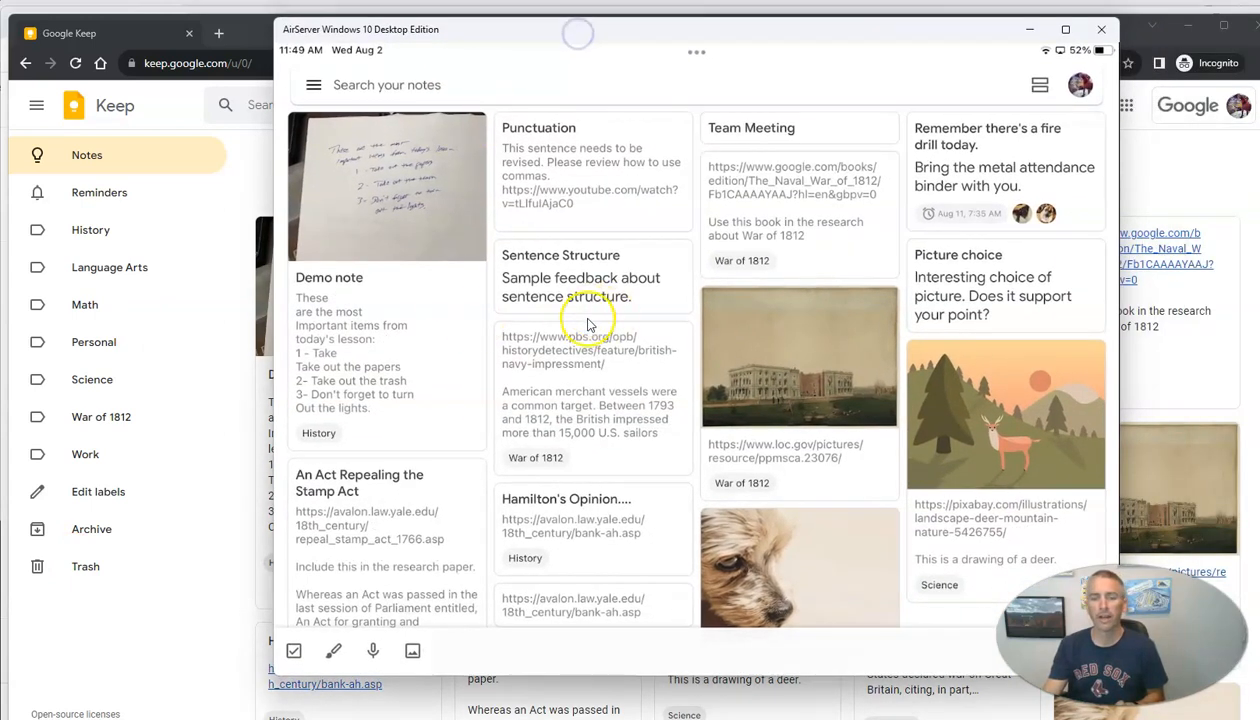
mouse_move(604, 322)
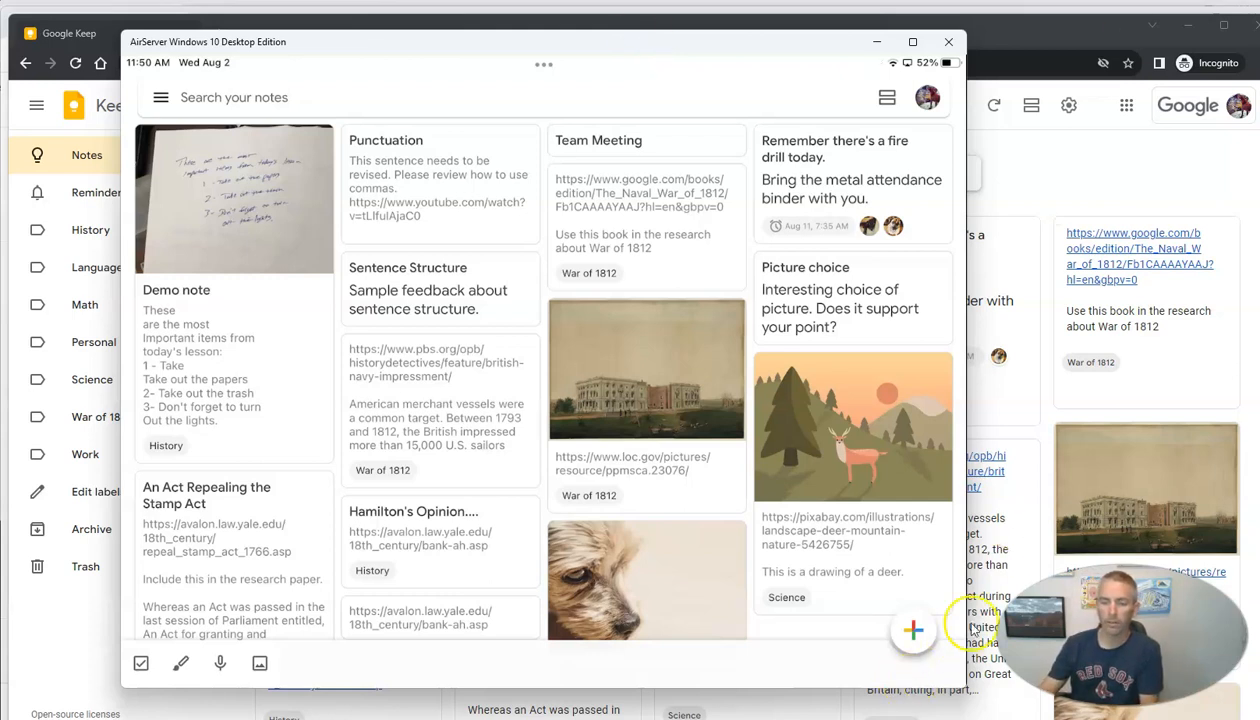
- Start a new note and launch the camera from its add-content menu
click(912, 630)
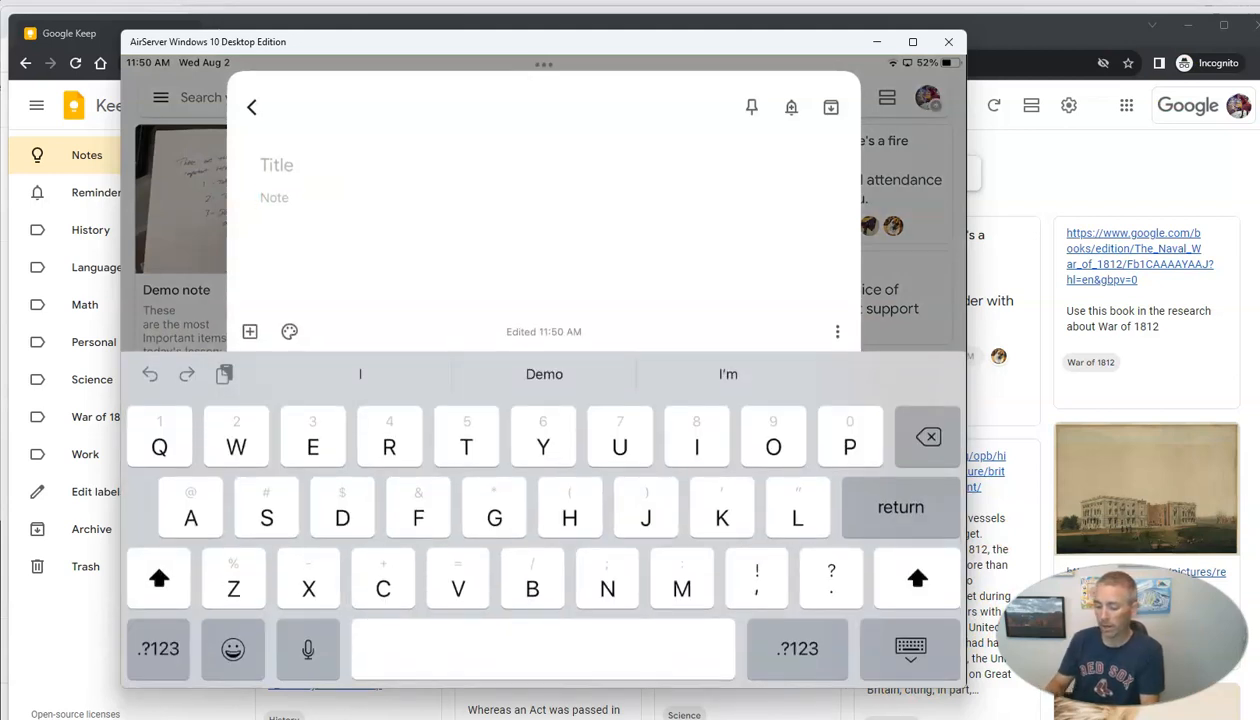
click(248, 332)
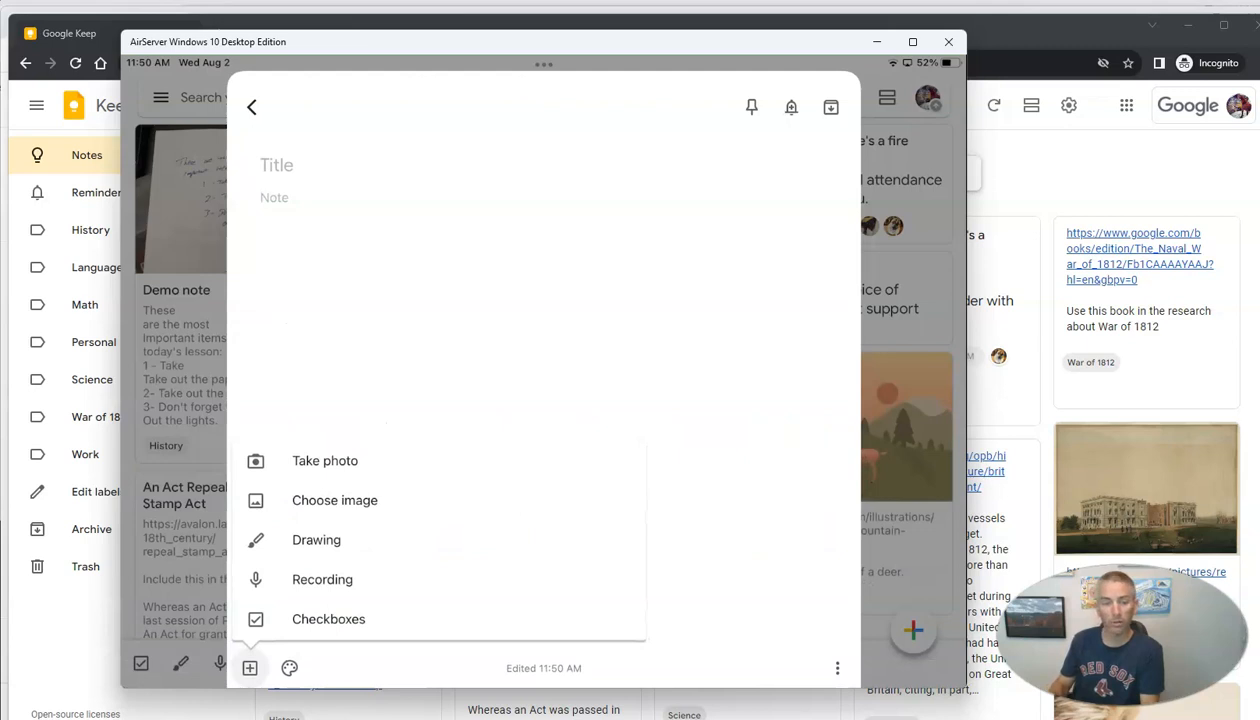
mouse_move(248, 668)
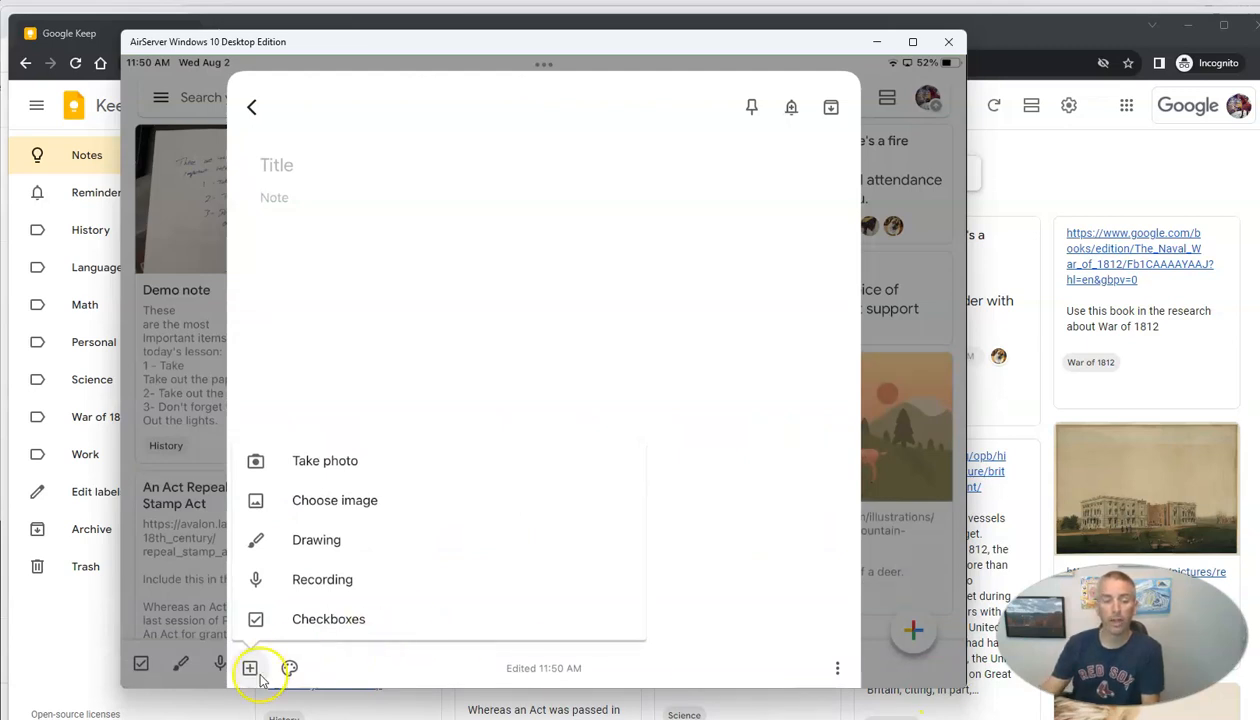
mouse_move(364, 472)
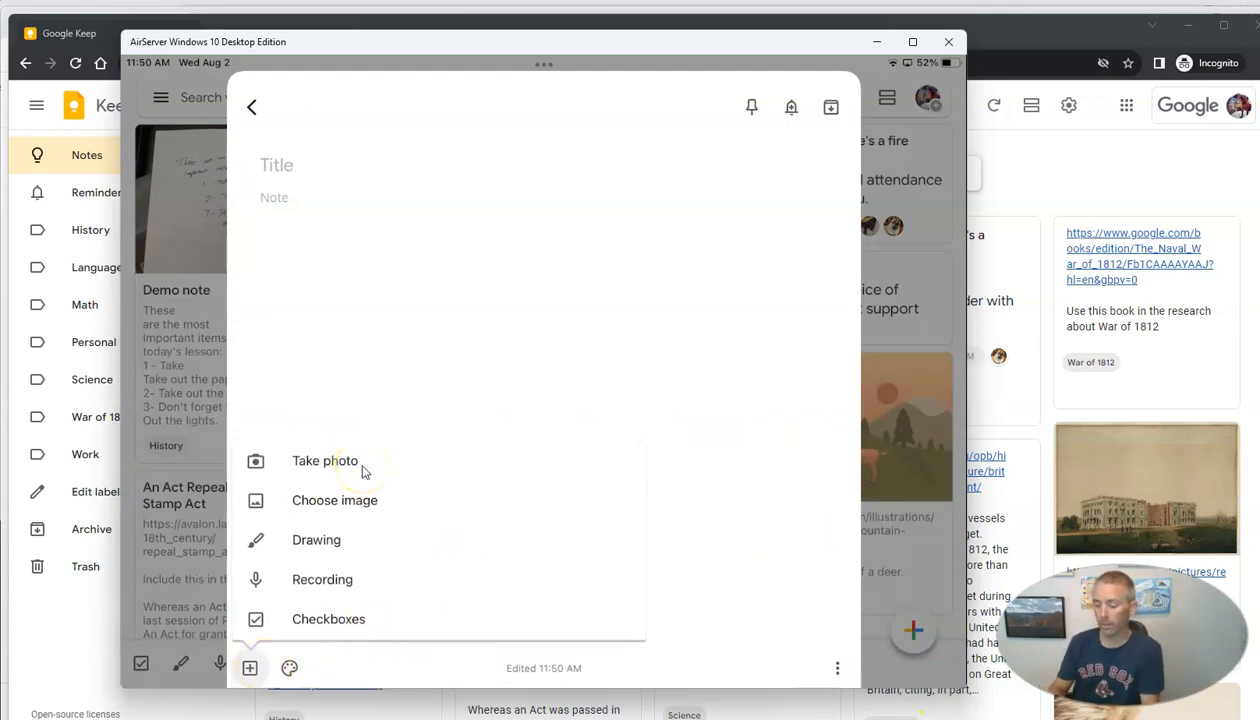
click(326, 460)
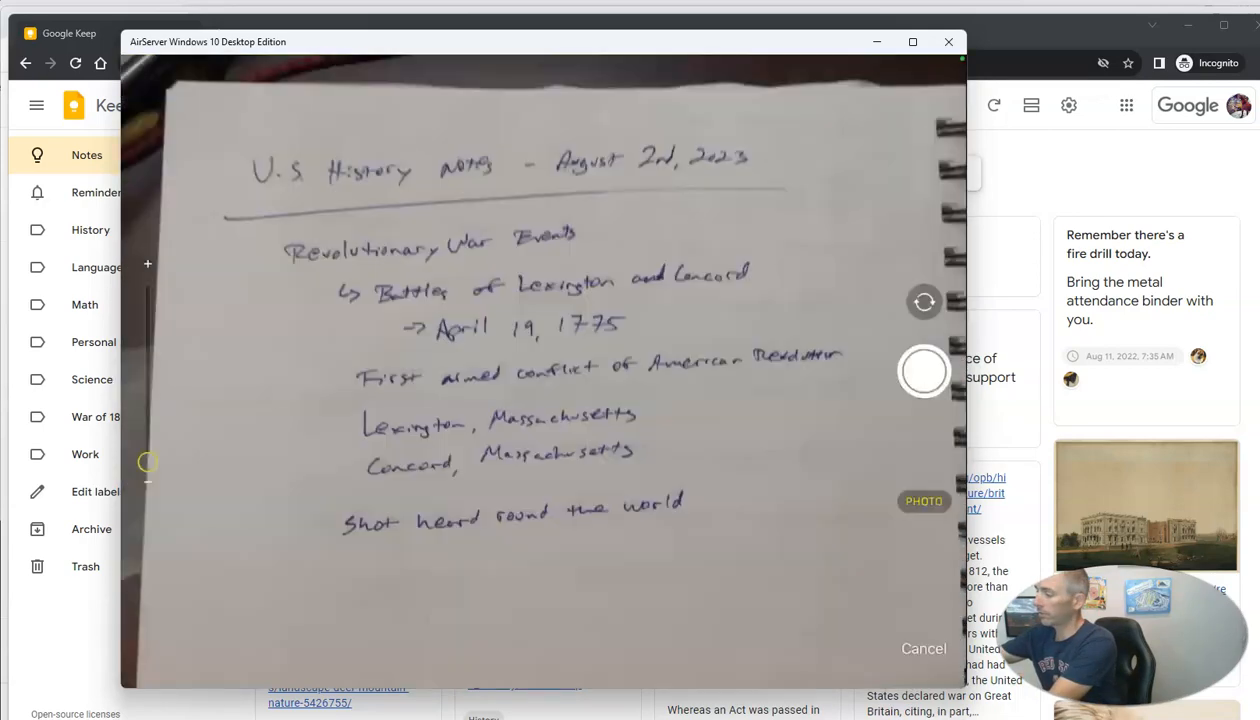
- Photograph the handwritten U.S. History page and accept it into the note
click(922, 370)
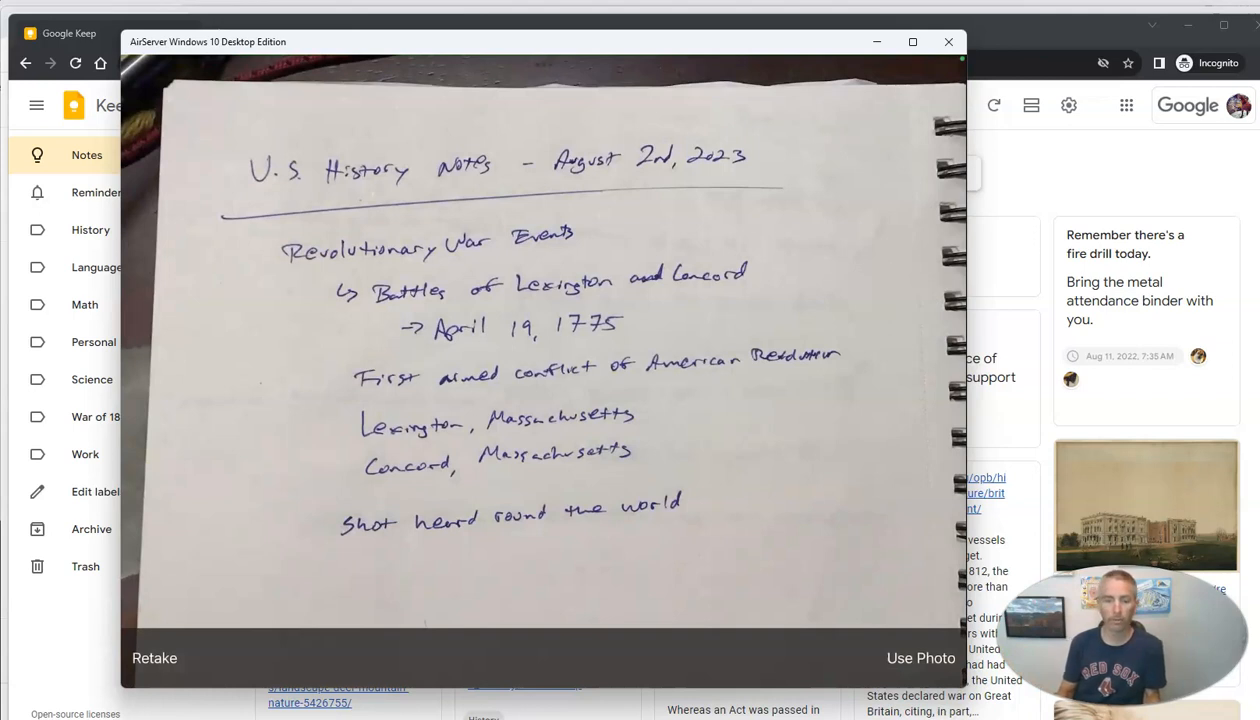
click(920, 658)
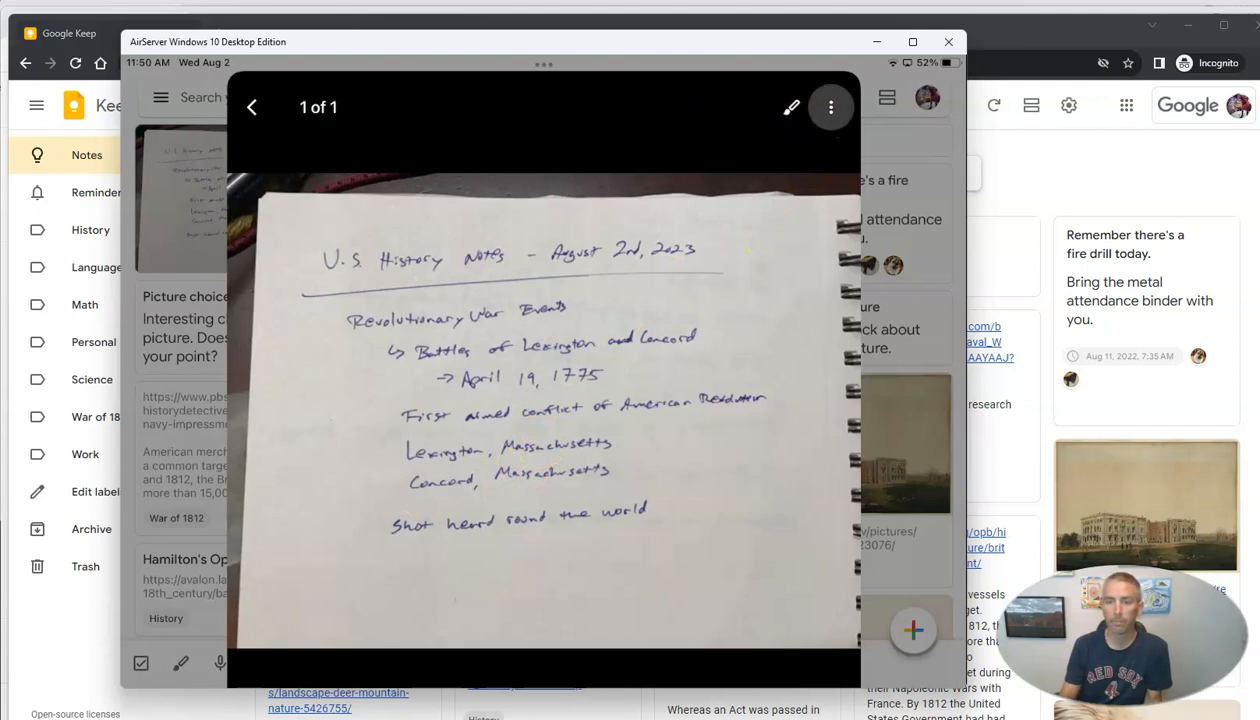
- Extract the handwritten text from the photo into the note body
click(832, 108)
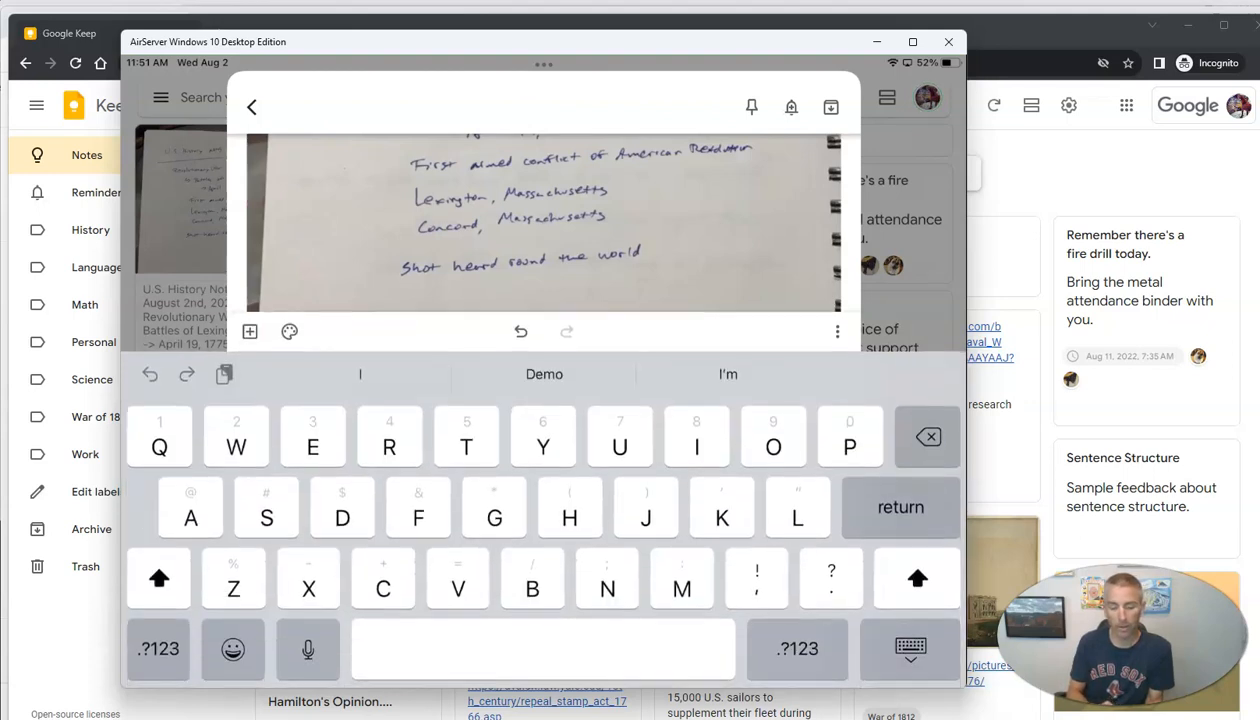
- Title the note 'U.S. history august 2 2023' and return to the notes grid
text(U.S. history)
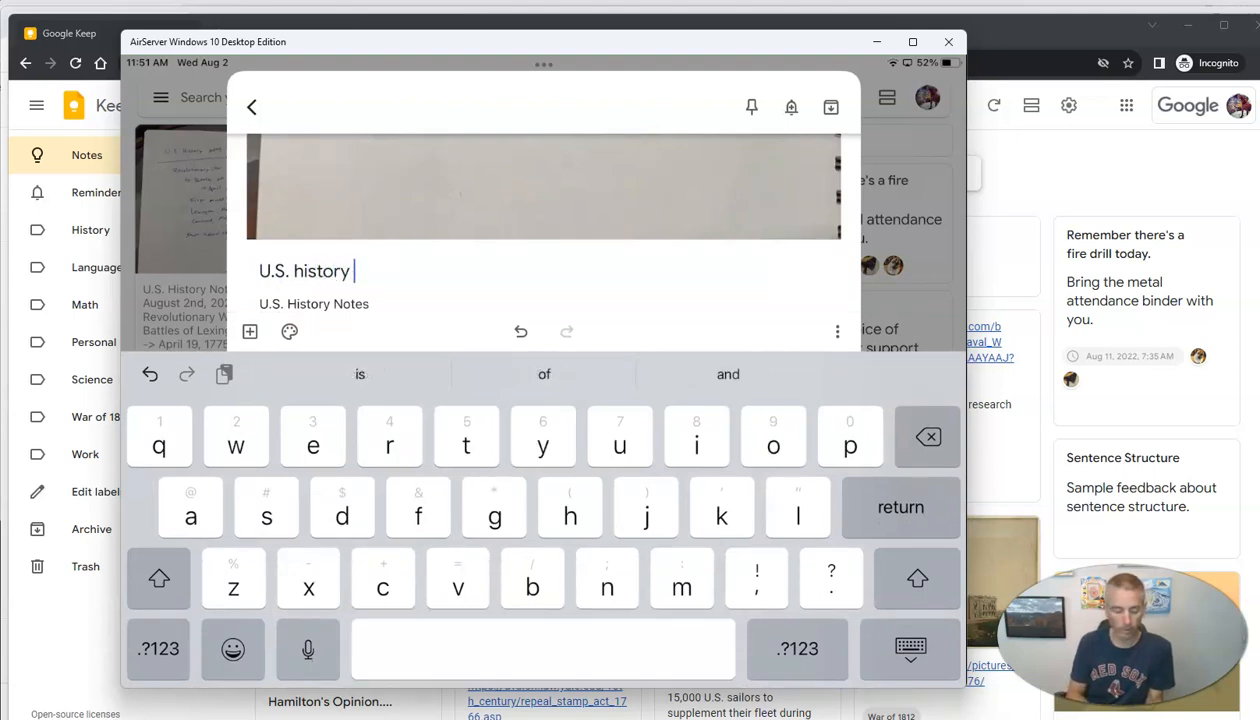
text(august)
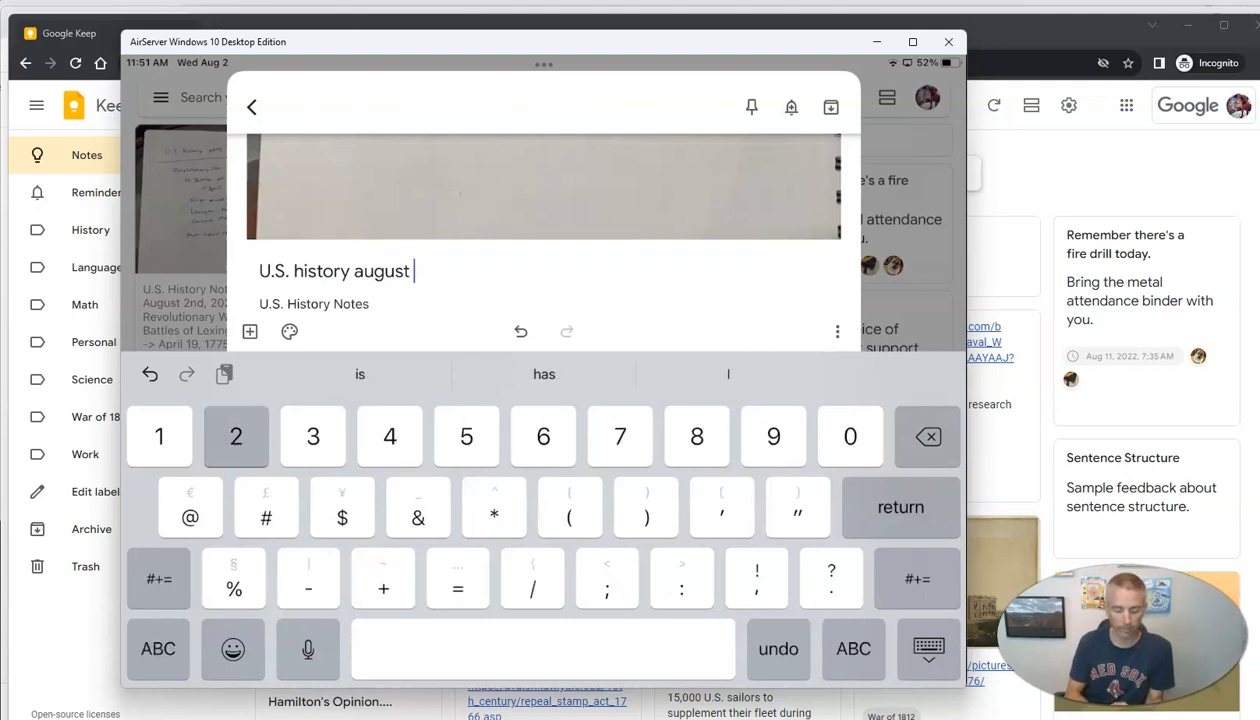
click(236, 436)
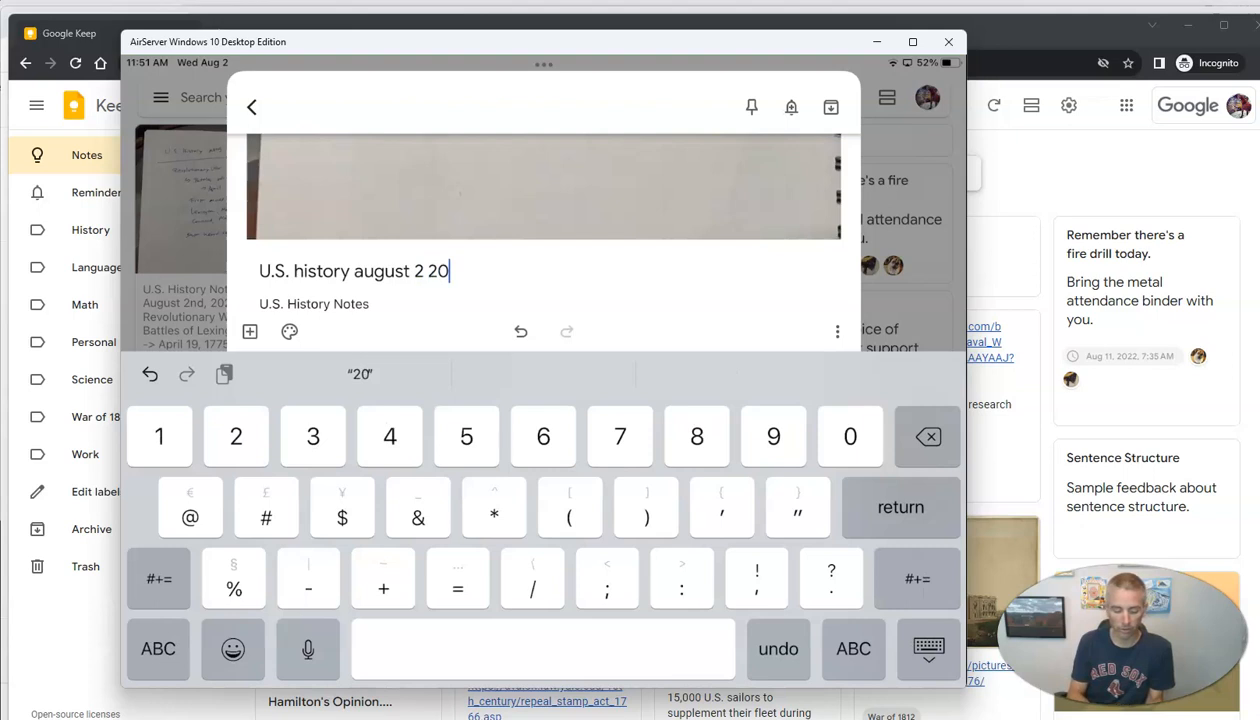
text(23)
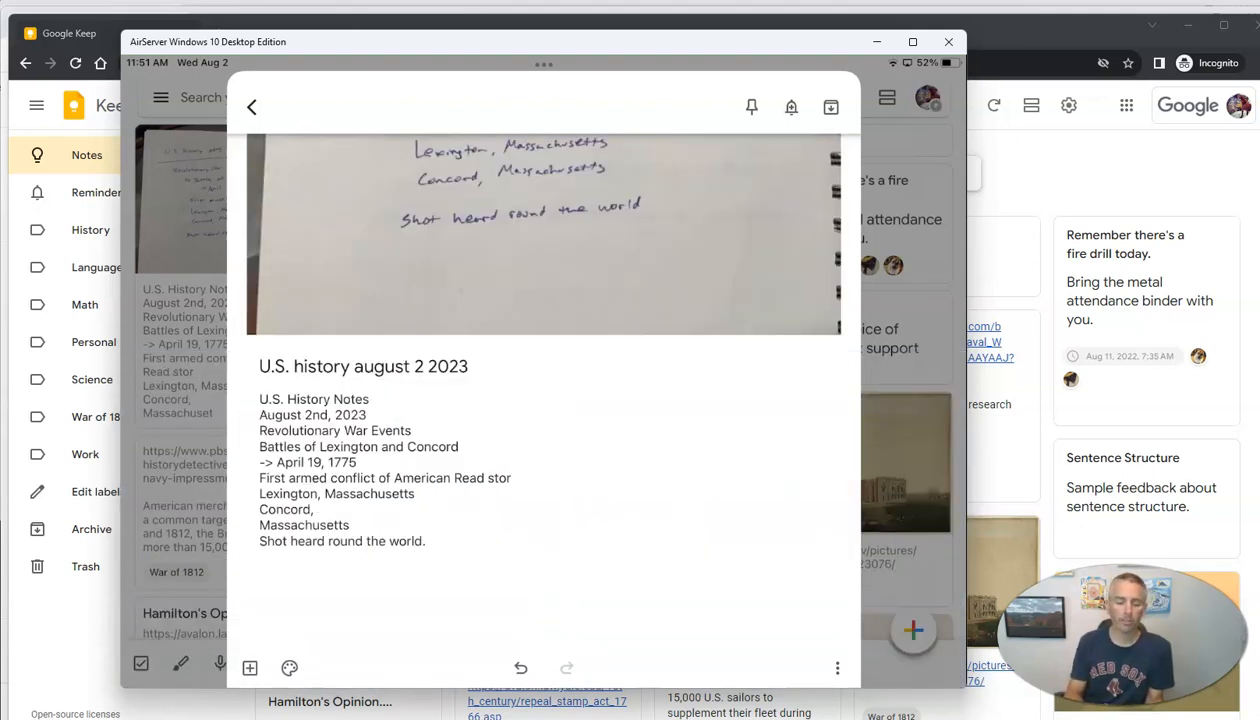
click(250, 106)
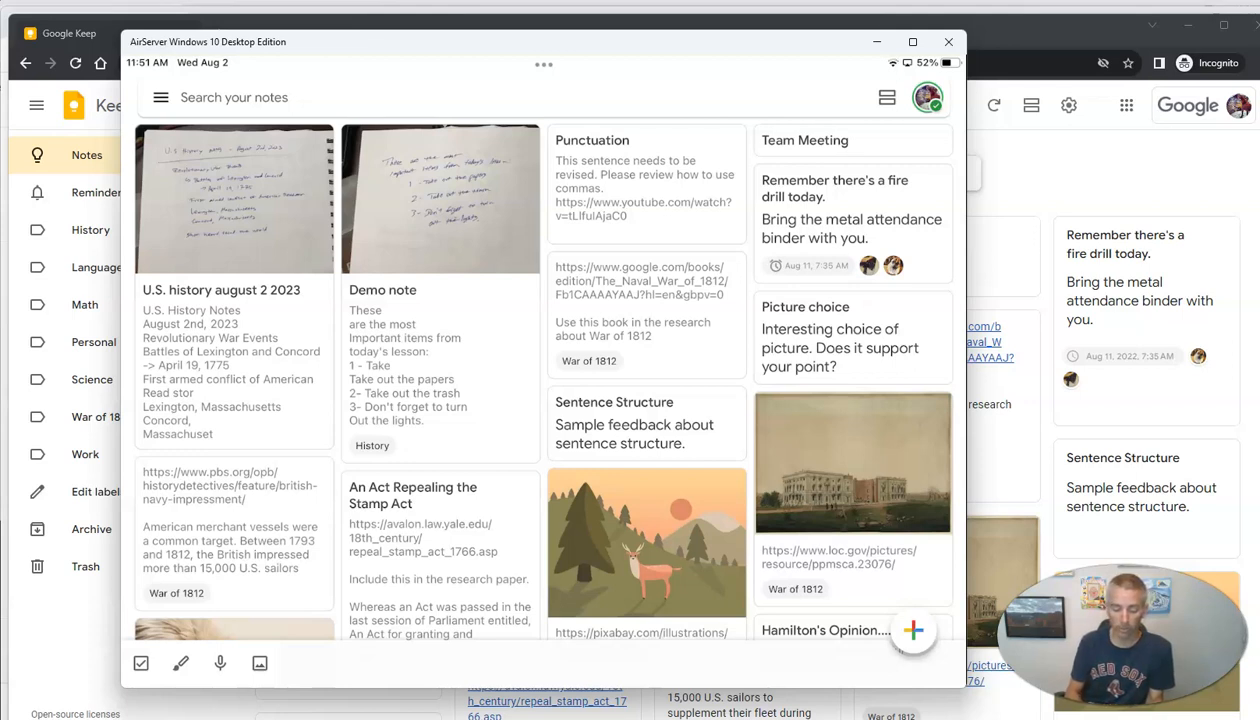
- Search Keep for 'revo' and reopen the U.S. history august 2 2023 note
text(revo)
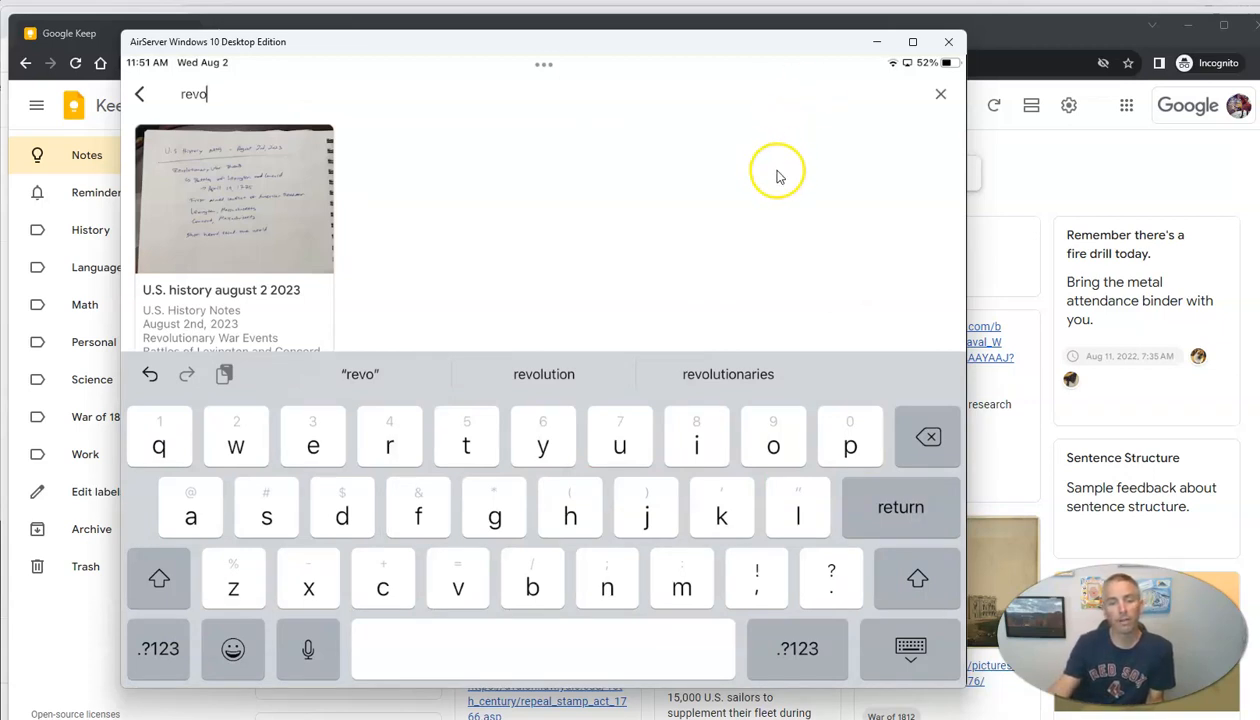
mouse_move(604, 348)
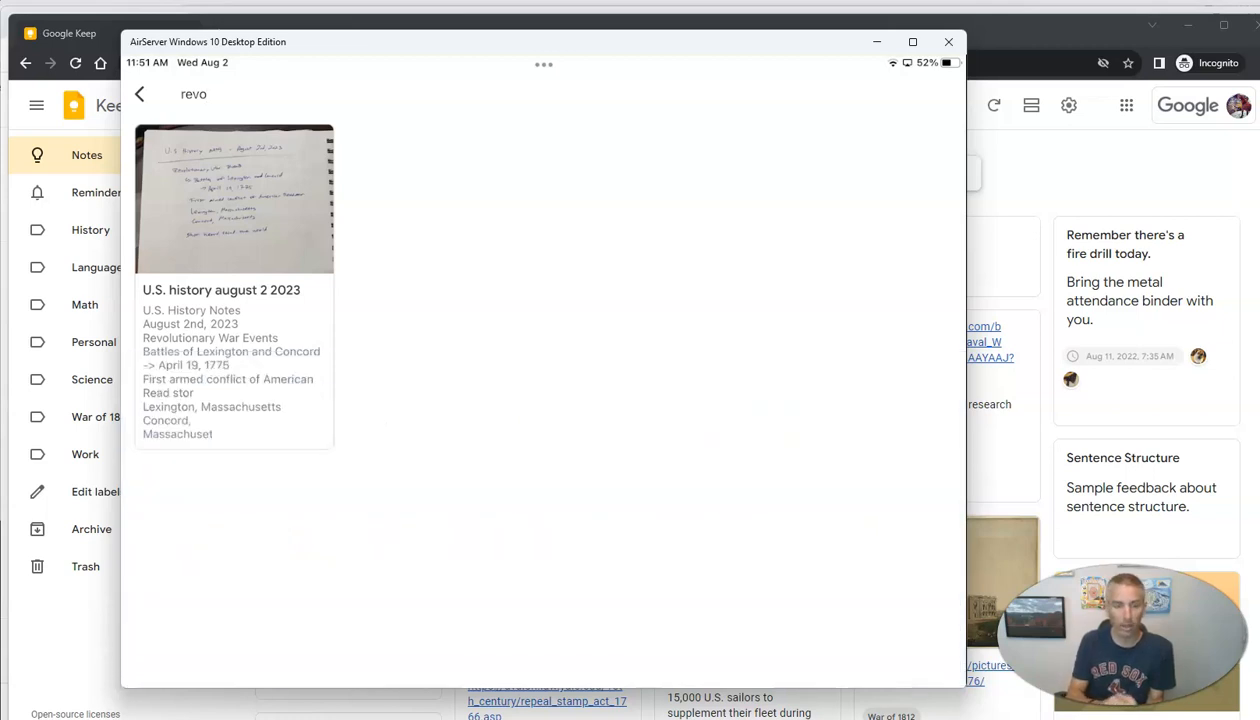
click(234, 200)
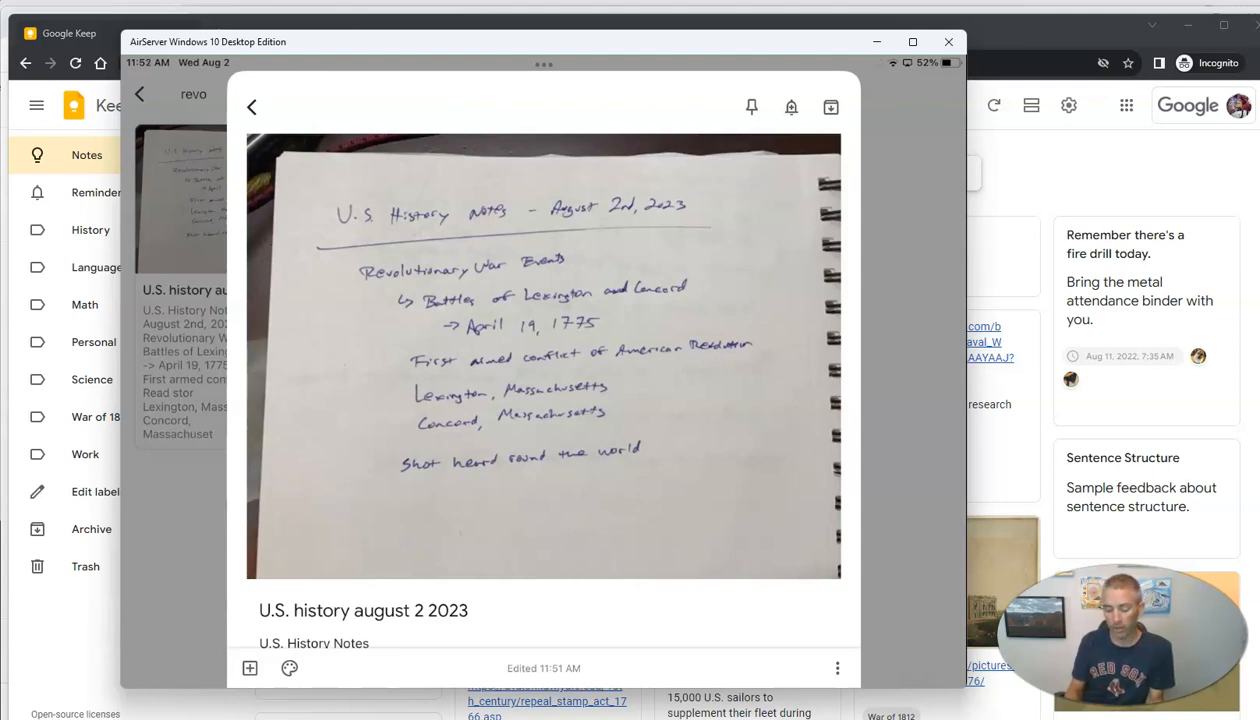
- Send the note, photo and text, to a new Google Doc via Copy to Google Docs
click(836, 668)
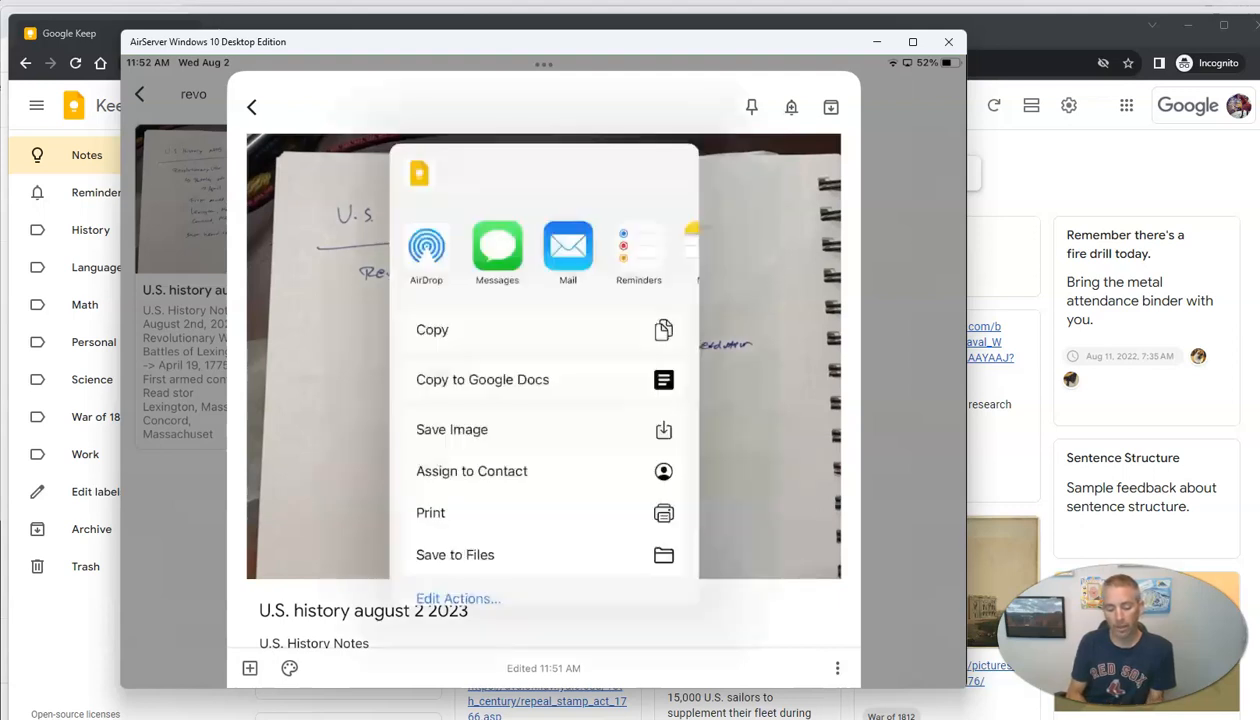
click(482, 380)
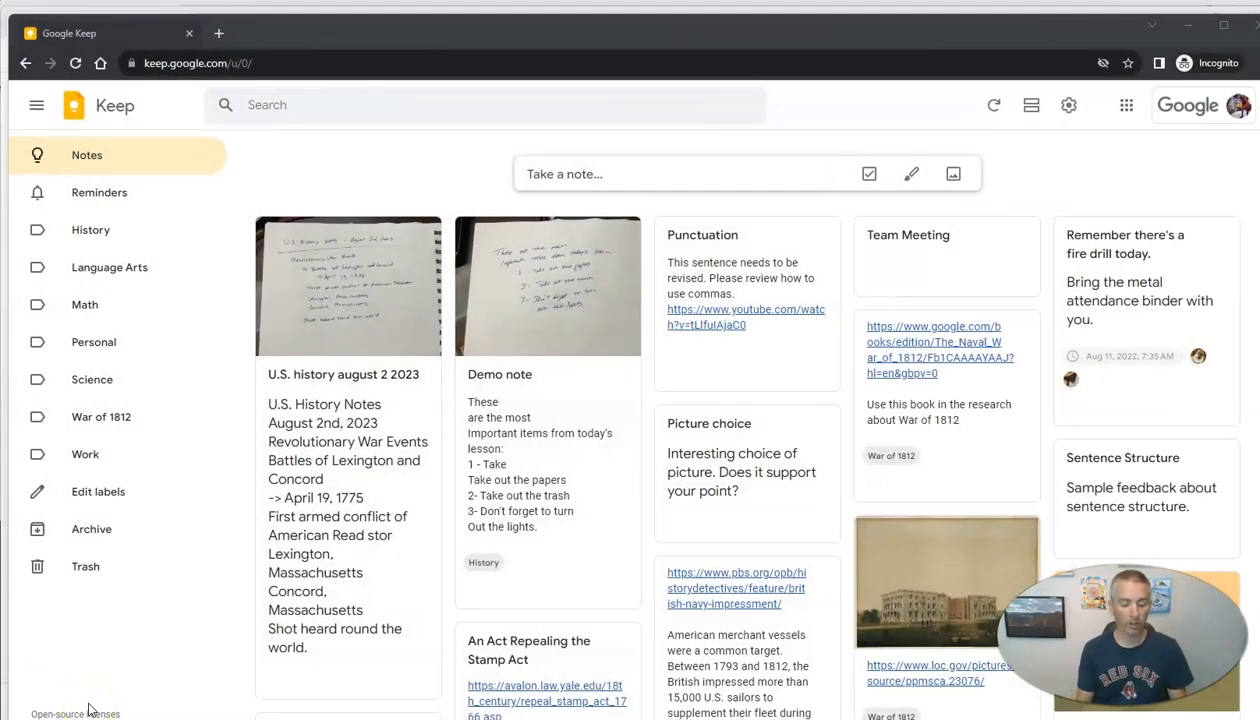
- Go to the Google Docs home in a new browser tab
click(220, 32)
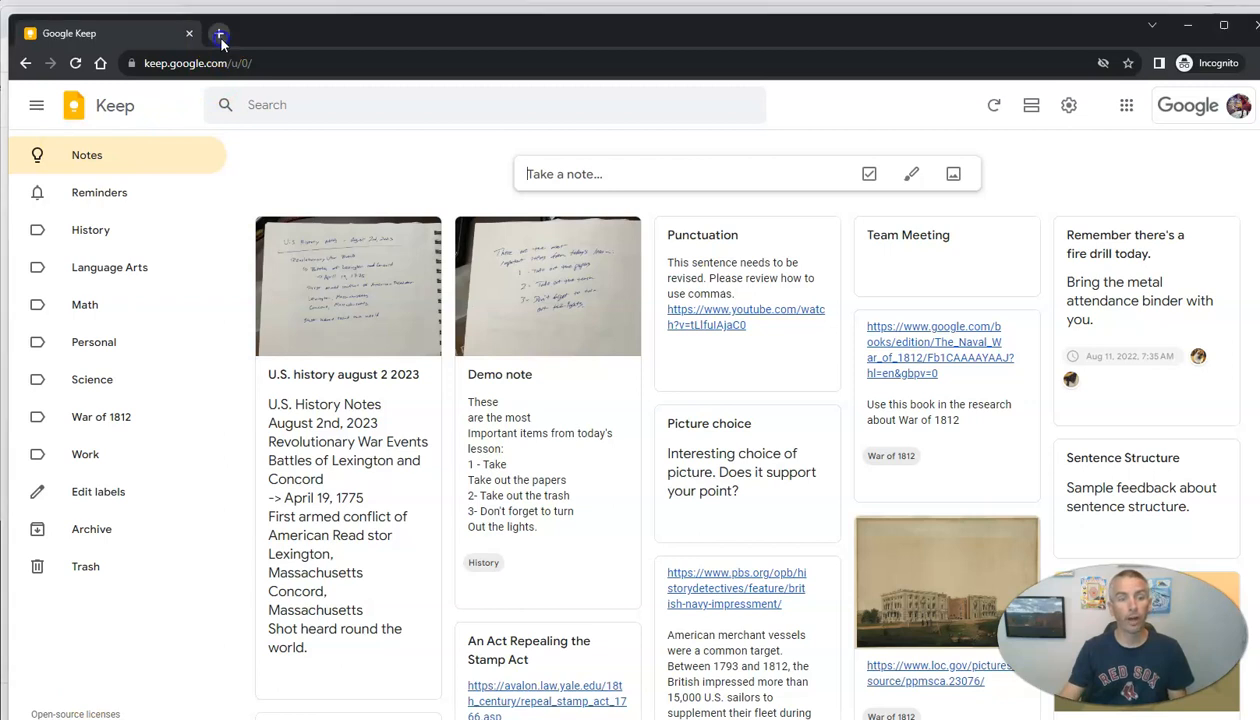
click(220, 32)
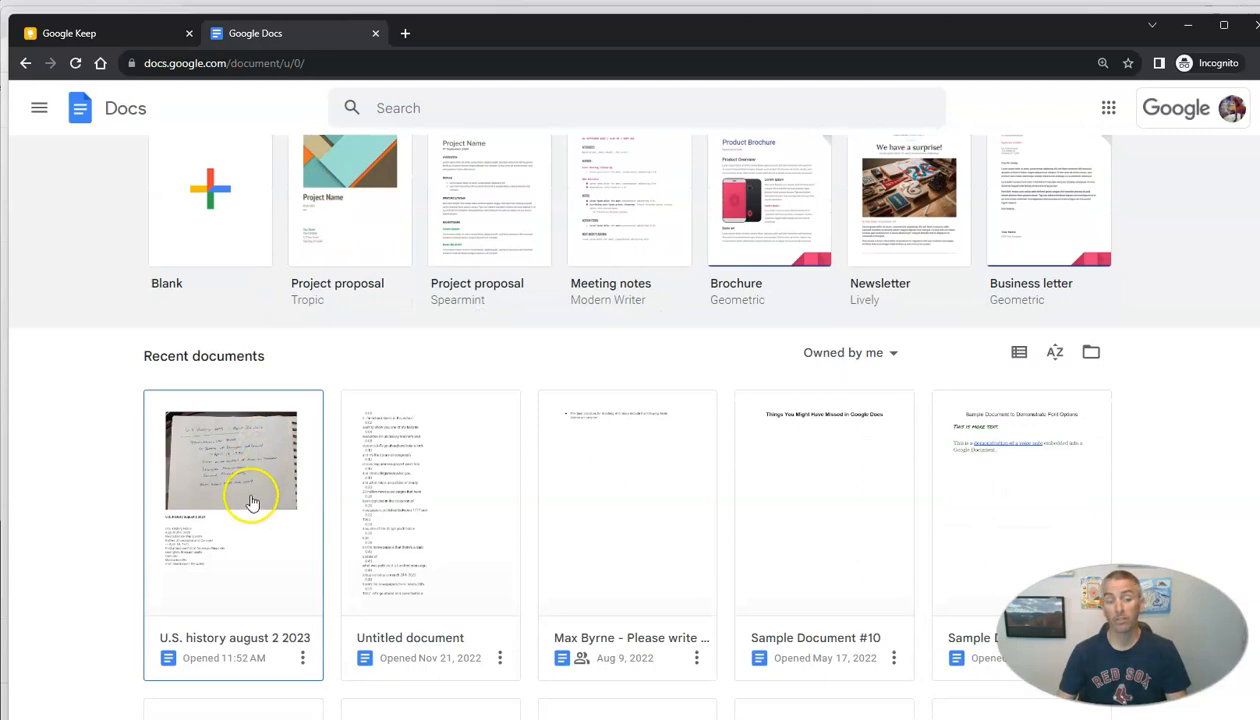
mouse_move(256, 520)
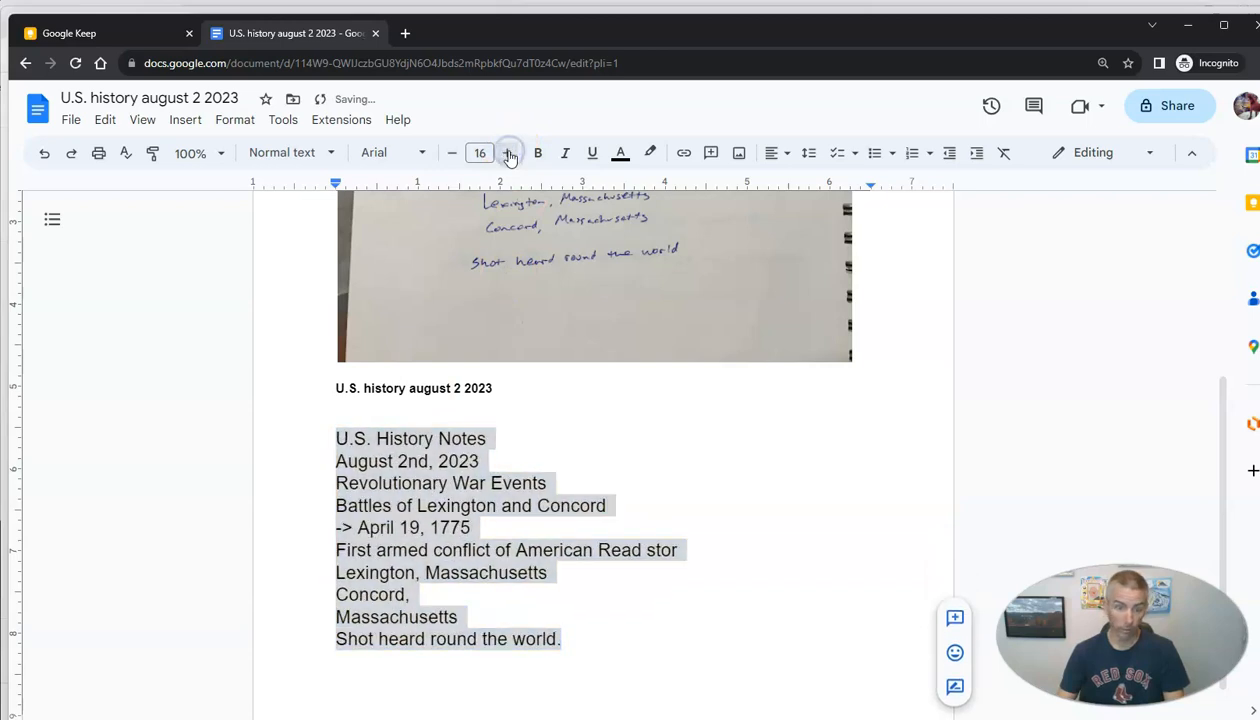
- Enlarge the notes text one more size and retype 'Read stor' as 'Revolution'
click(508, 152)
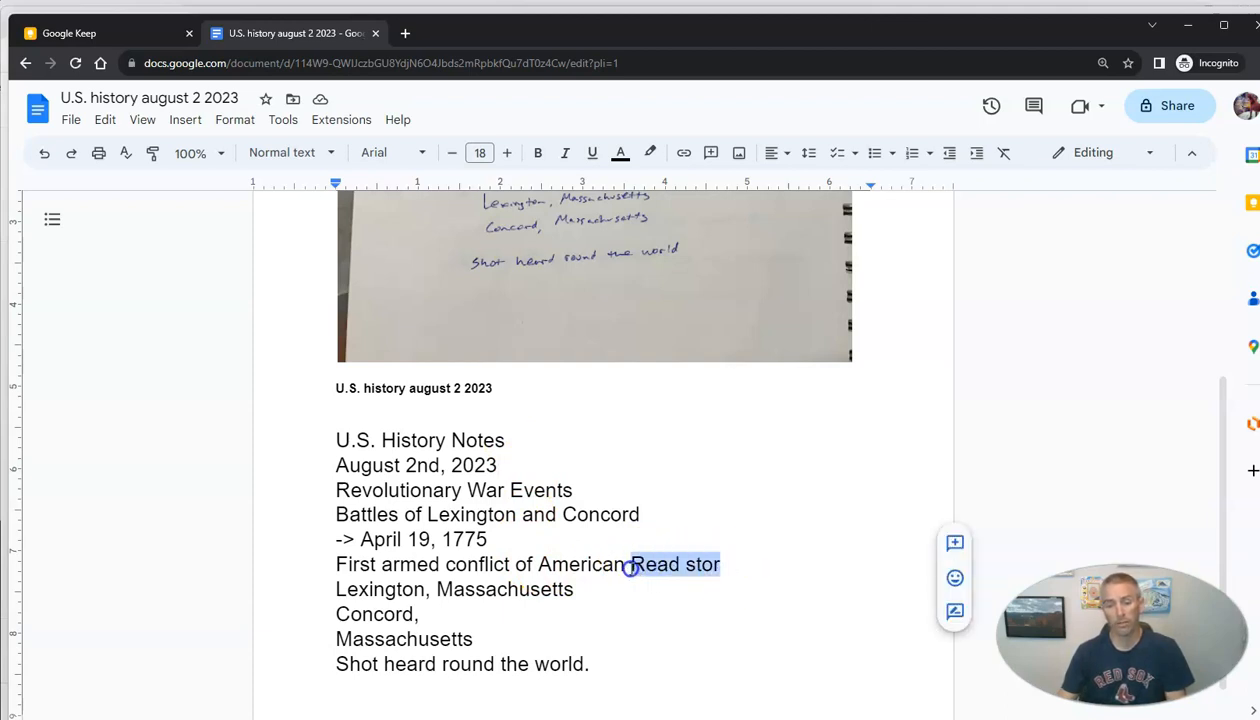
mouse_move(580, 564)
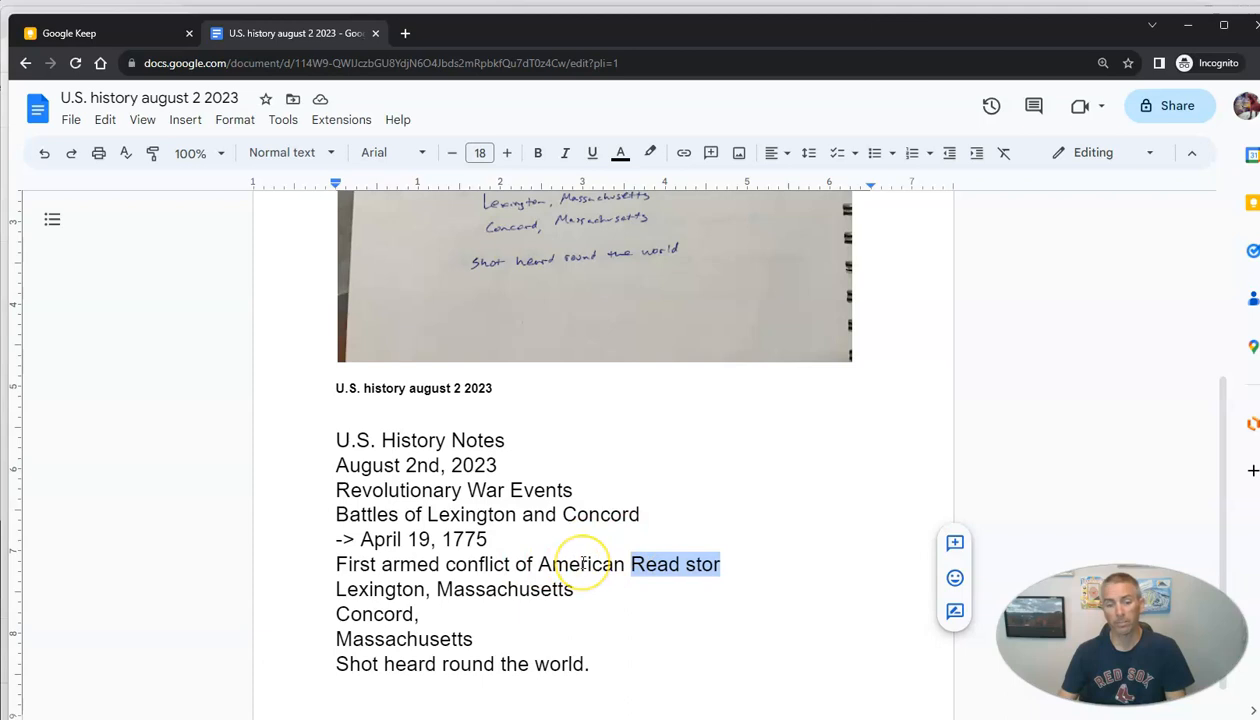
scroll(down, 3)
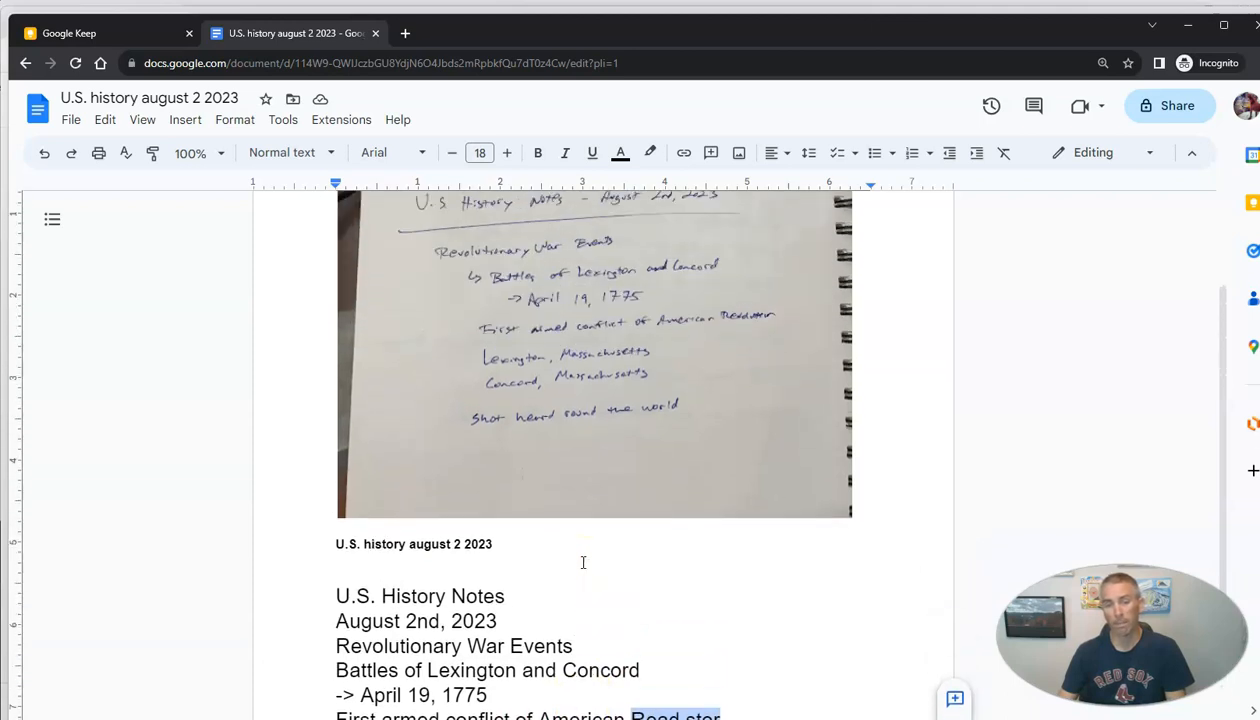
scroll(down, 3)
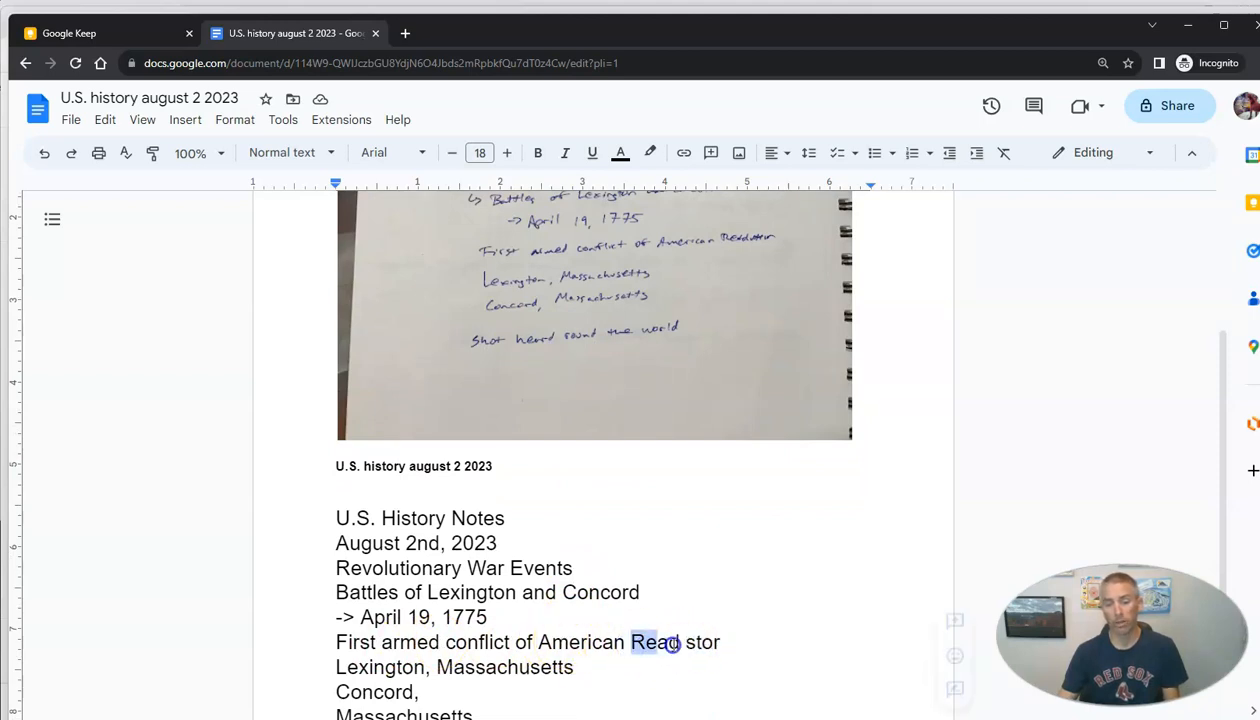
text(Rev)
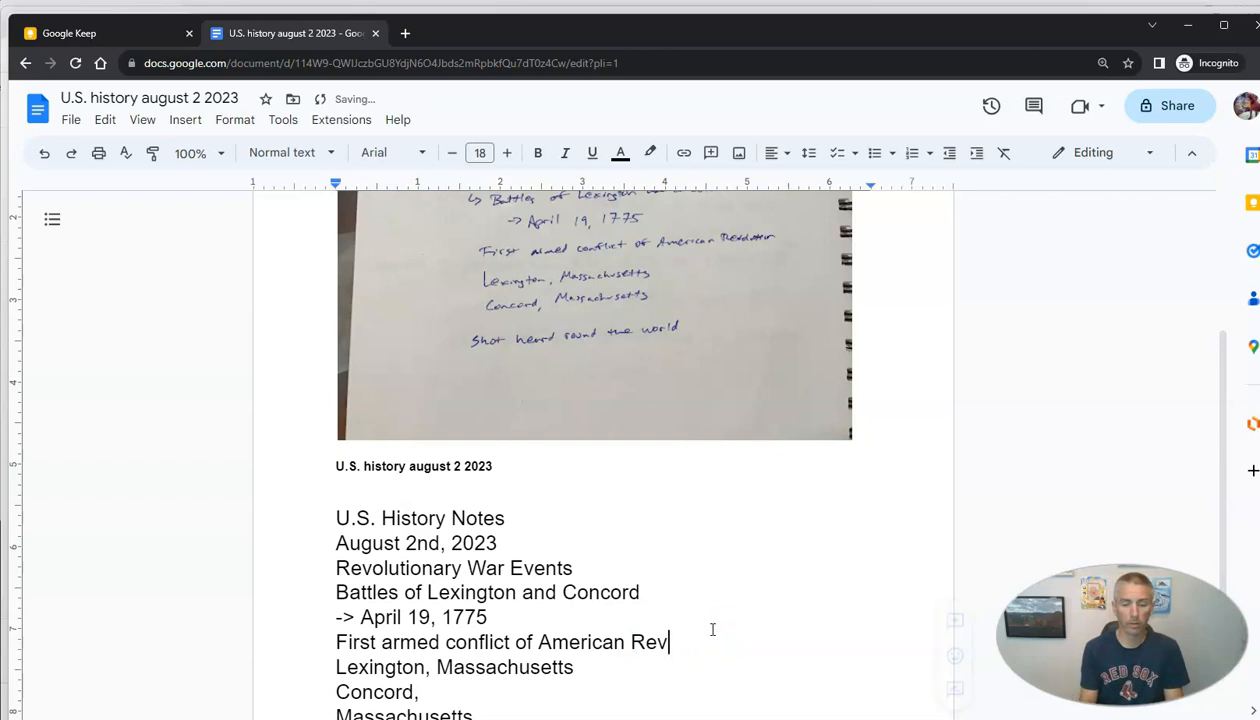
text(olution)
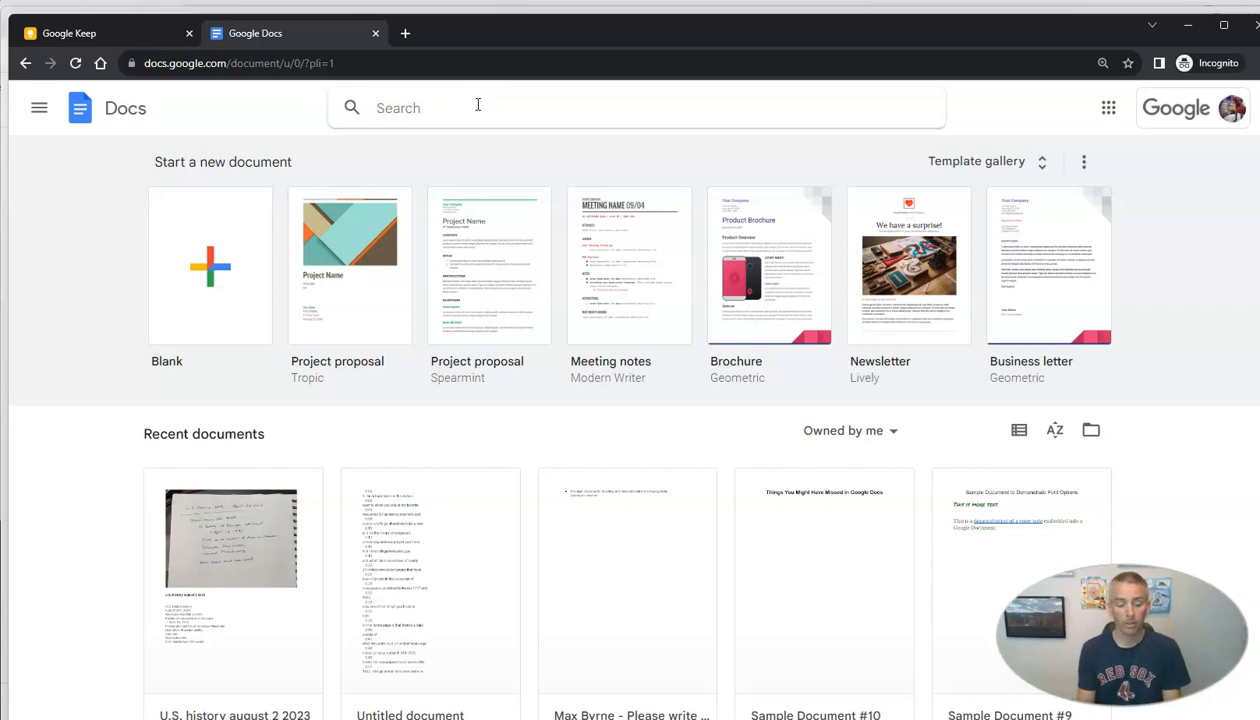
- Search Docs for 'revolution' and reopen the document showing 'American Revolution'
text(revoluy)
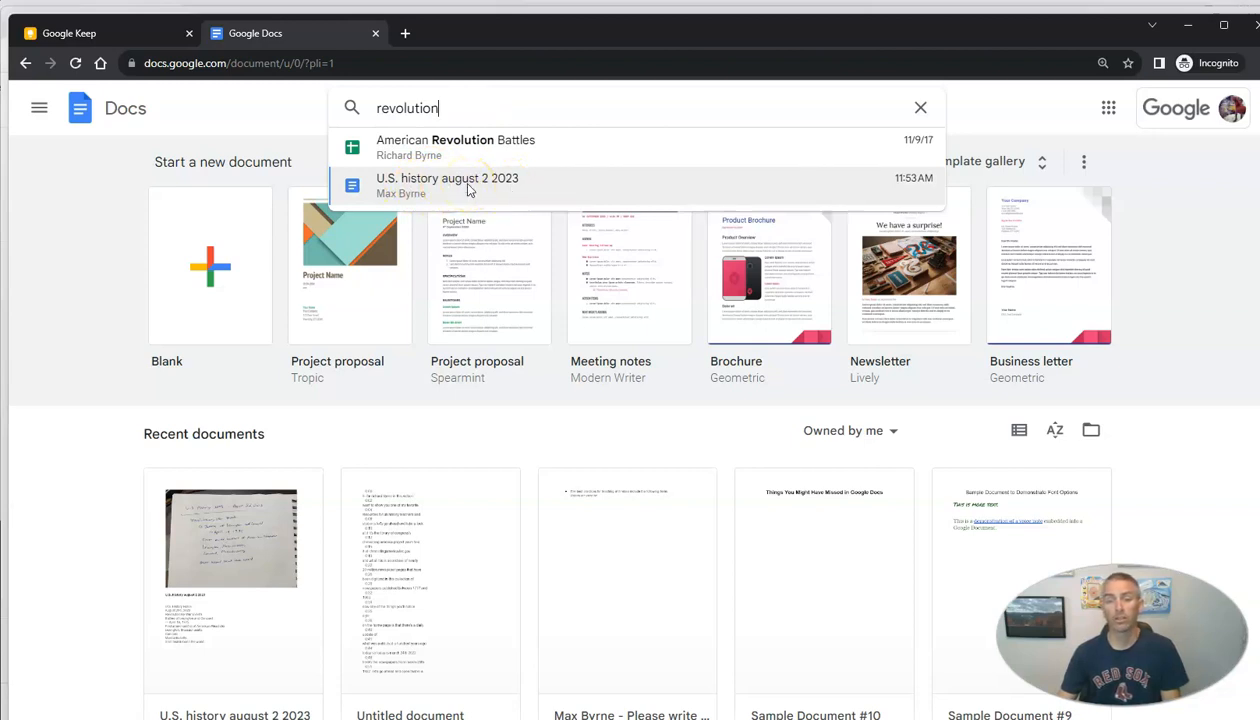
click(448, 184)
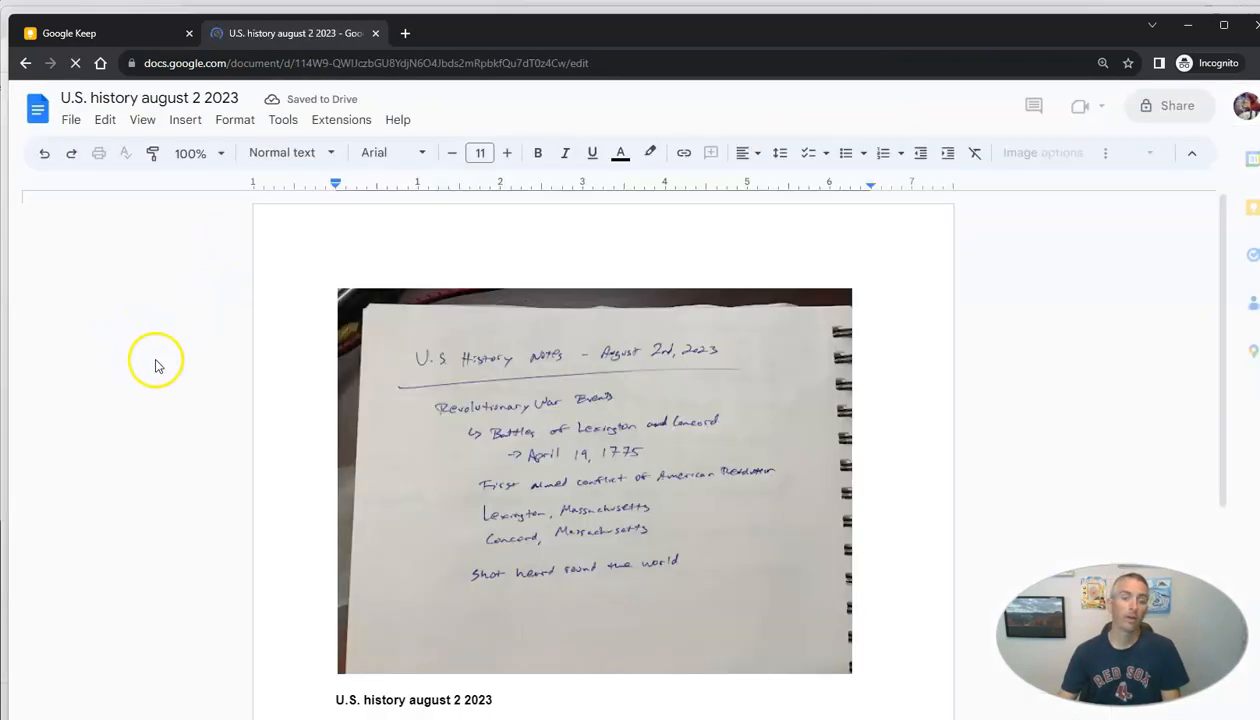
scroll(down, 3)
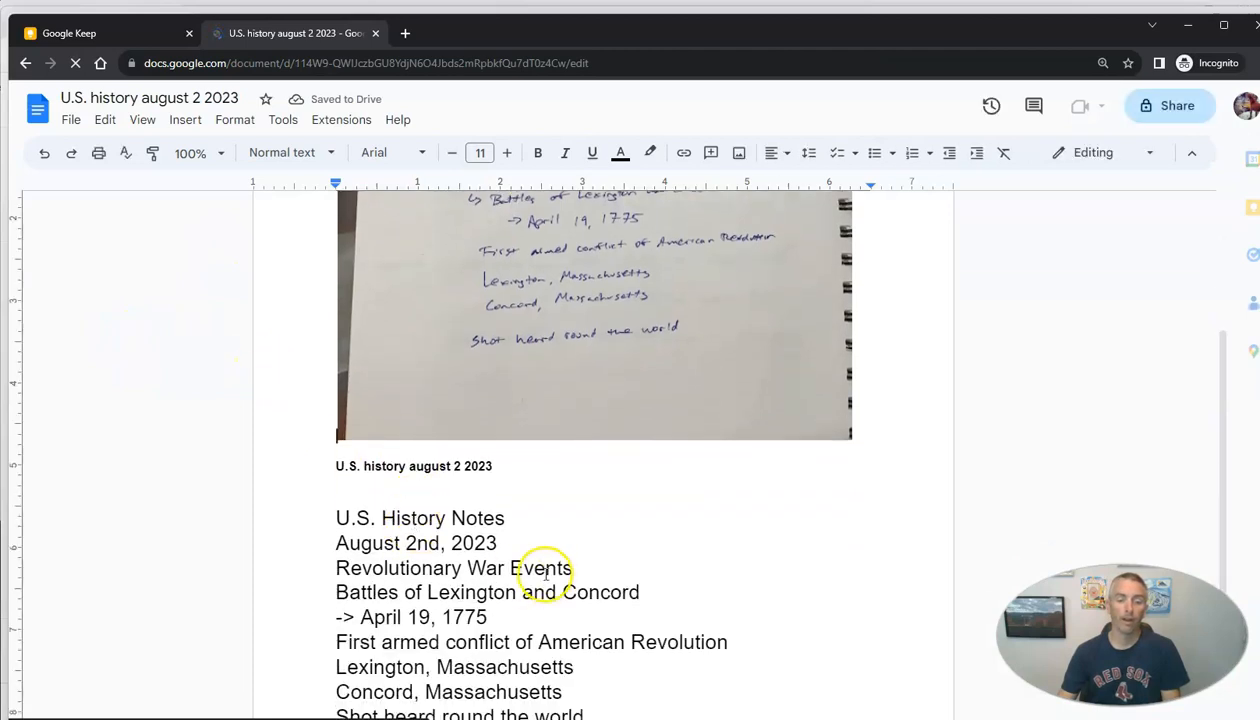
scroll(down, 3)
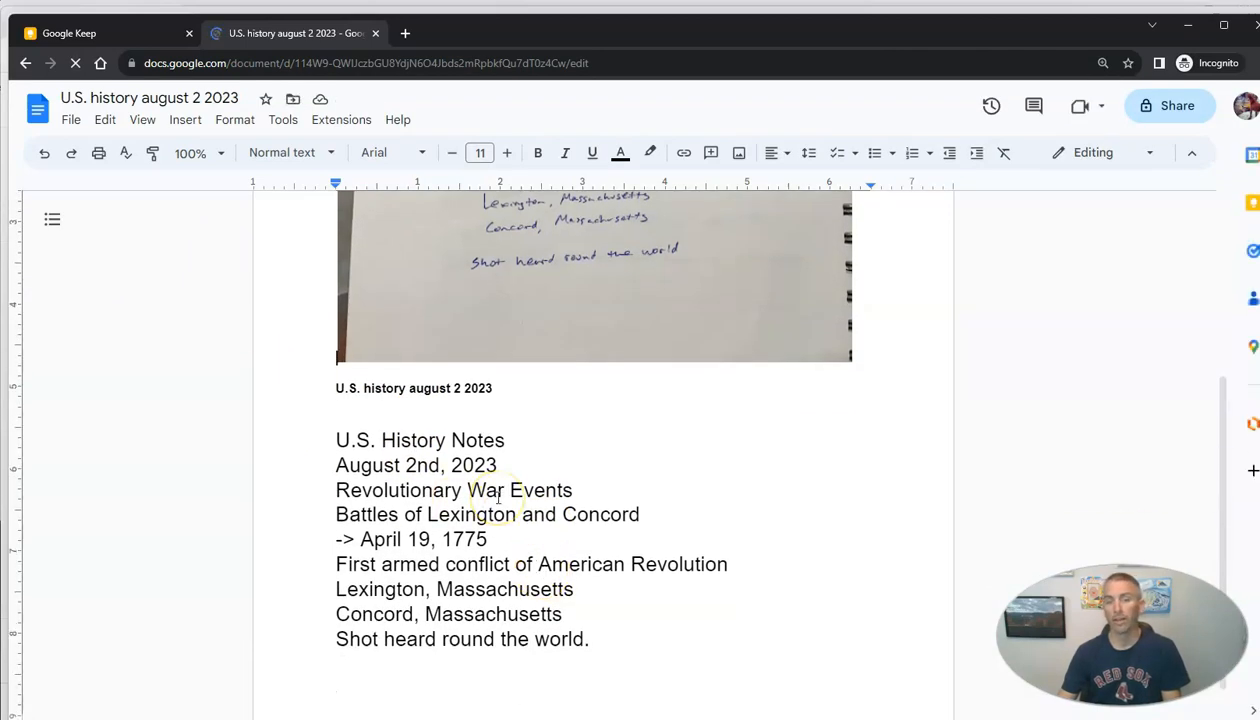